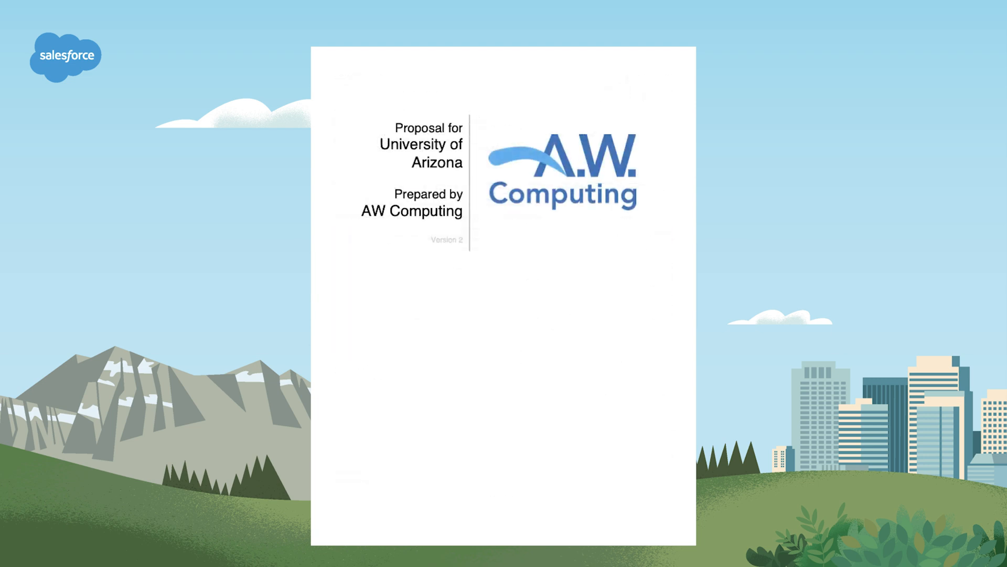
Scroll through the new Template Content record to reveal the content type choices
scroll("down", 3)
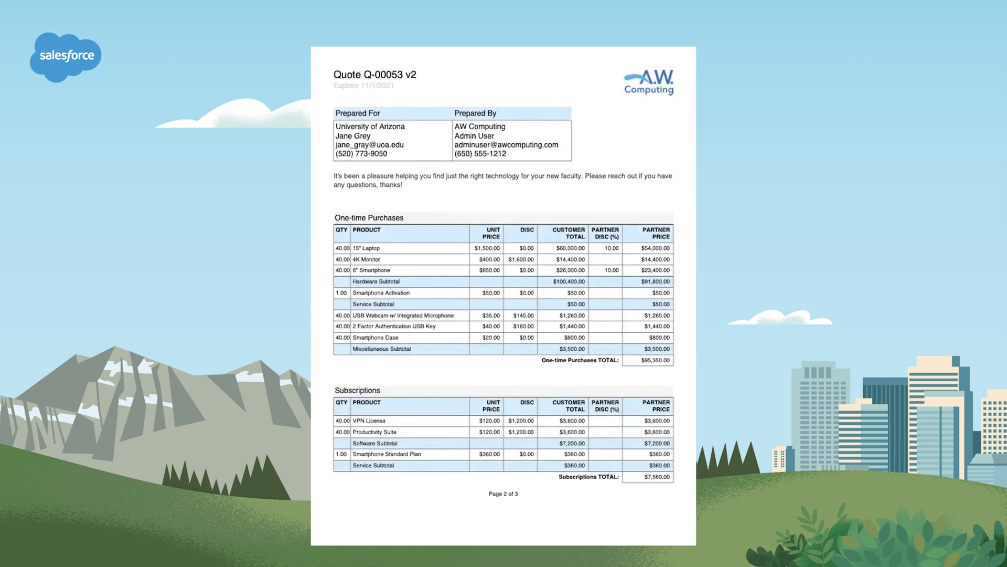
scroll("down", 3)
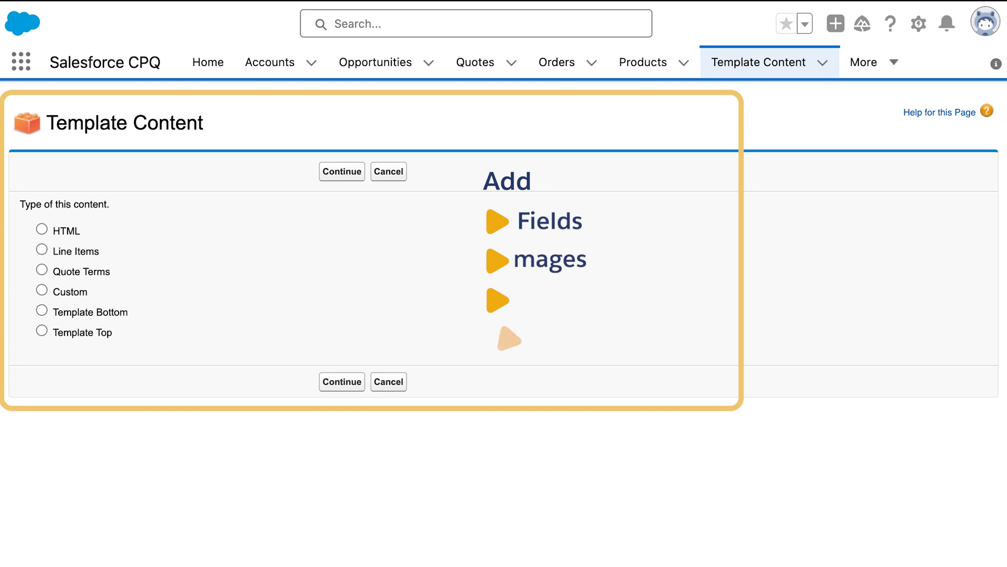
left_click(41, 251)
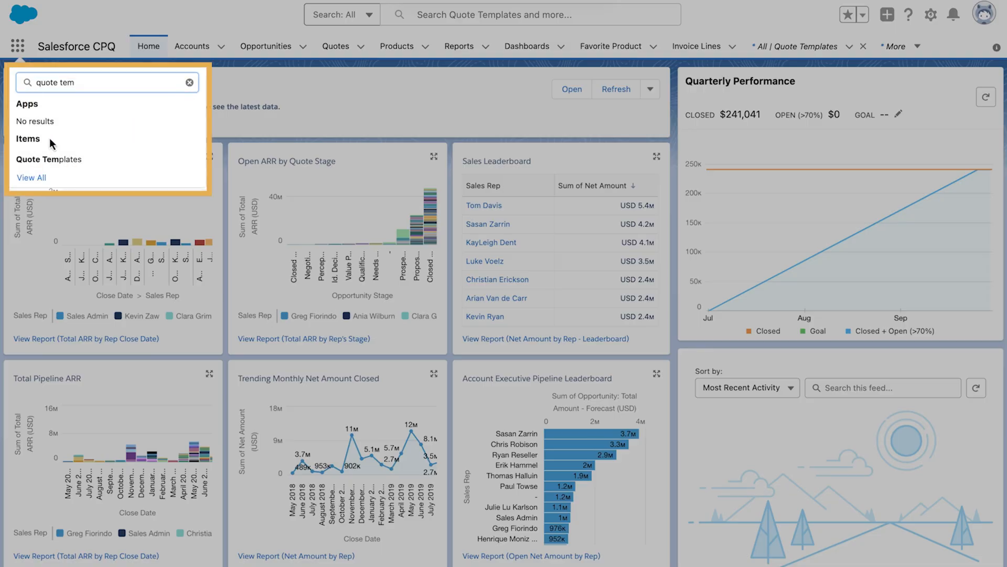
Create and save a quote template named 'New Quote Template' with default page settings
left_click(50, 160)
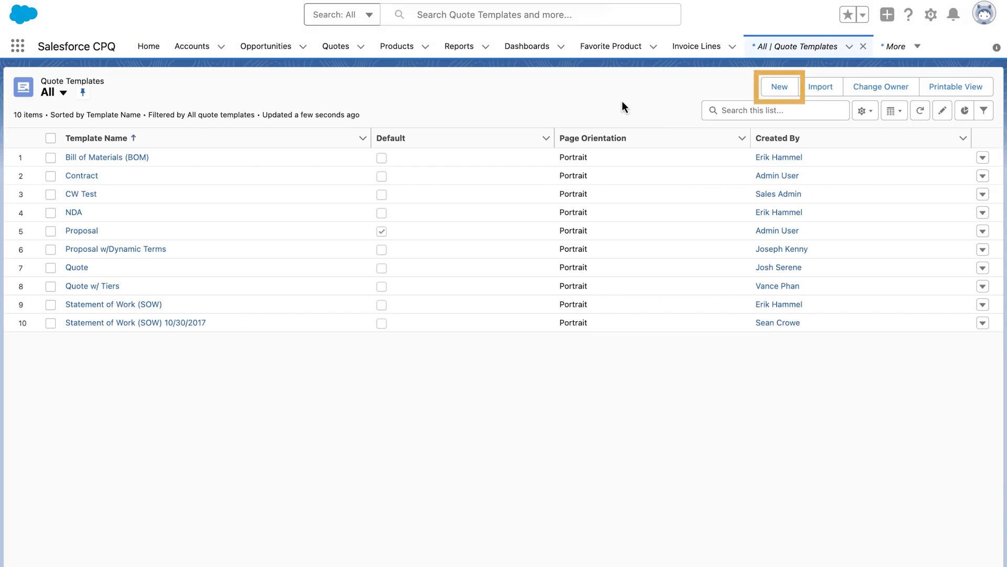
left_click(780, 88)
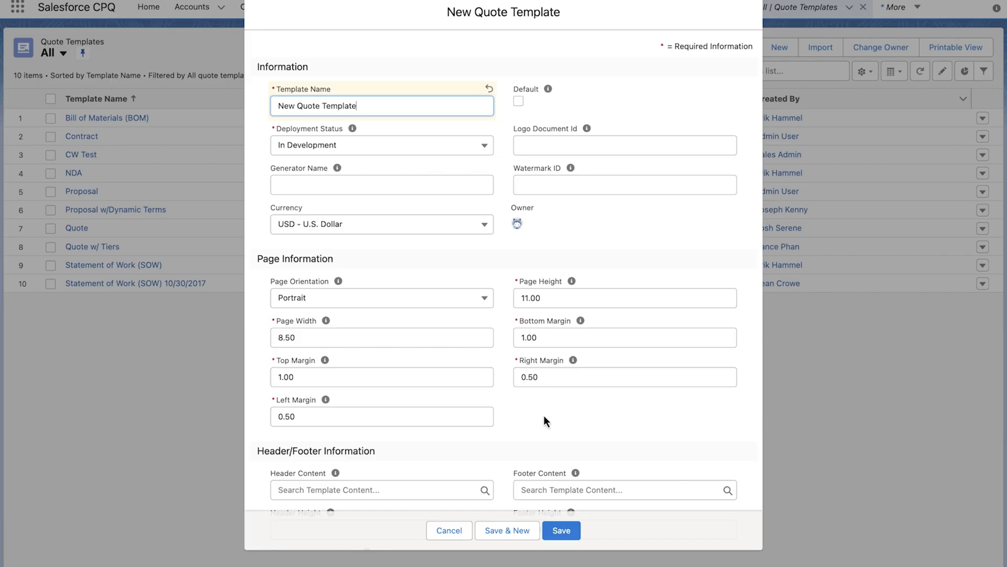
left_click(561, 529)
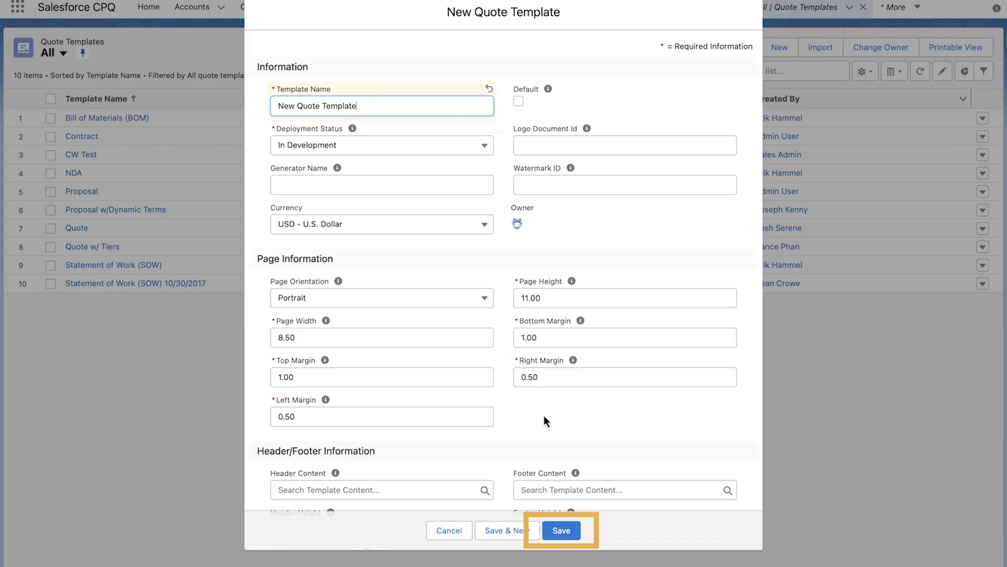
left_click(561, 530)
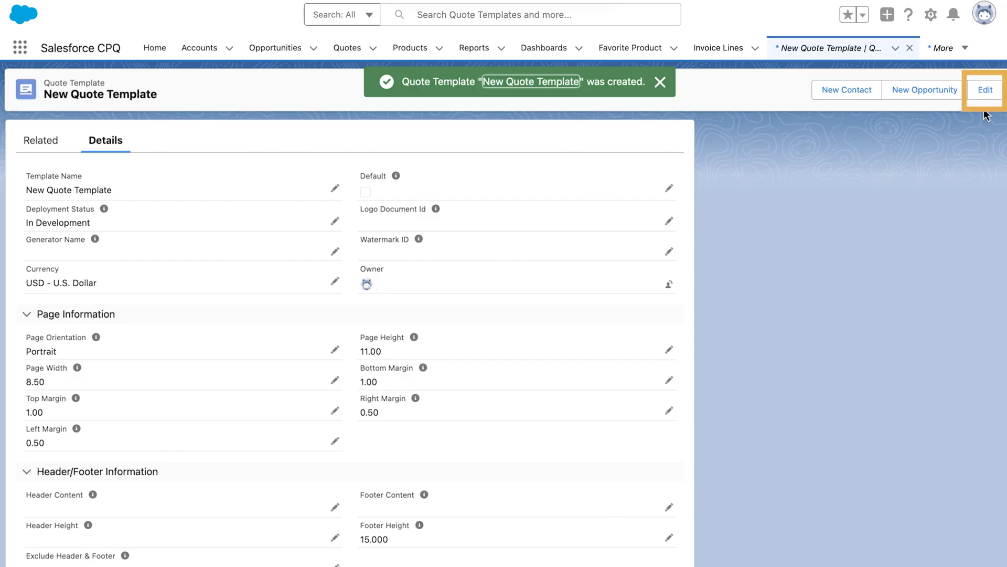
Start editing the New Quote Template record's details
left_click(984, 89)
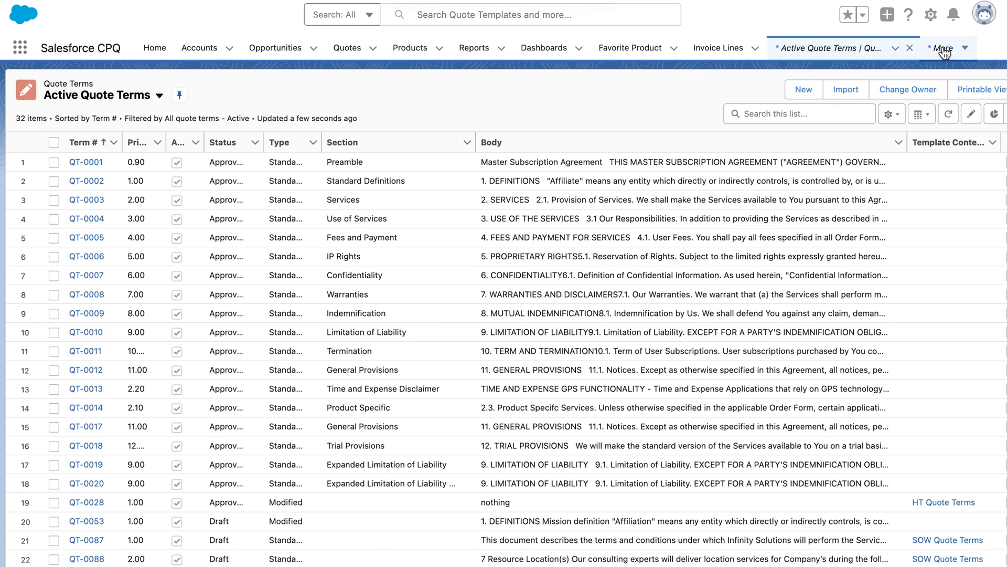
Return to Quote Templates, reopen New Quote Template and view its related records
left_click(940, 47)
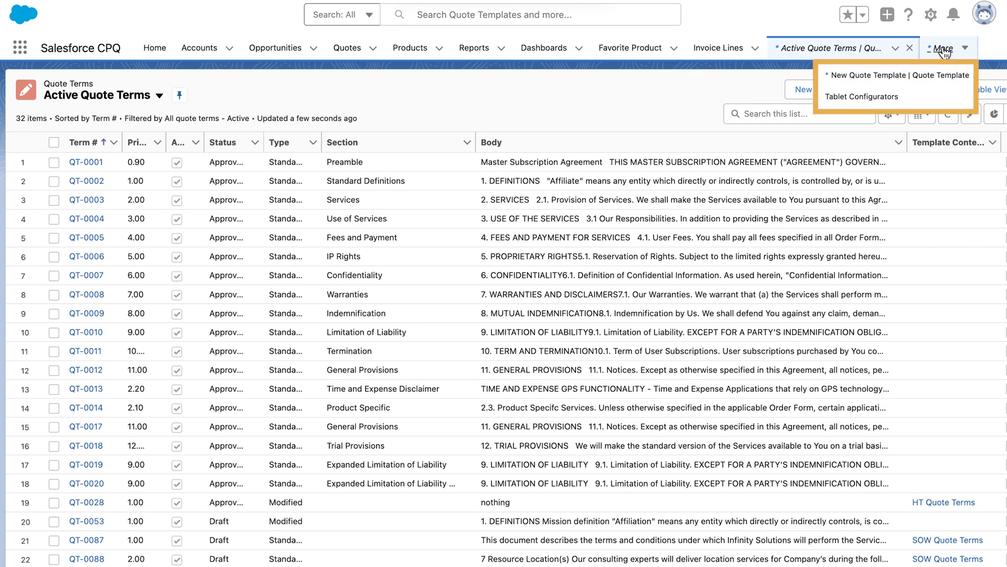
left_click(897, 76)
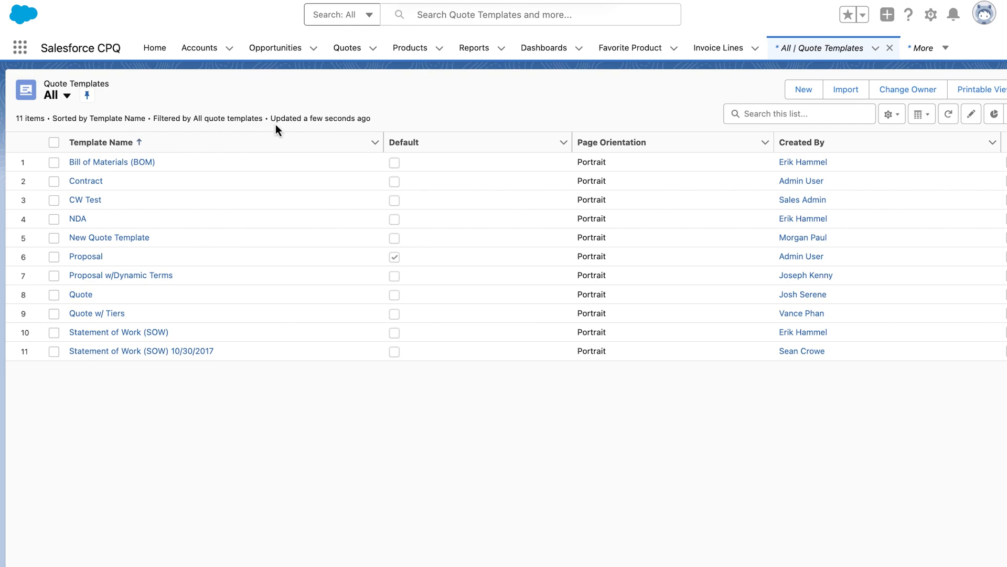
mouse_move(133, 119)
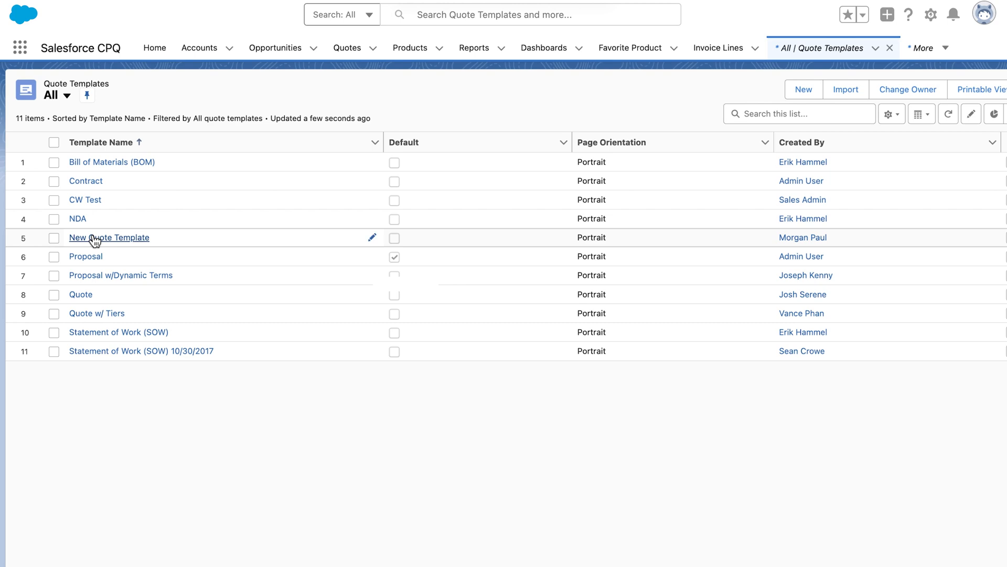
left_click(109, 238)
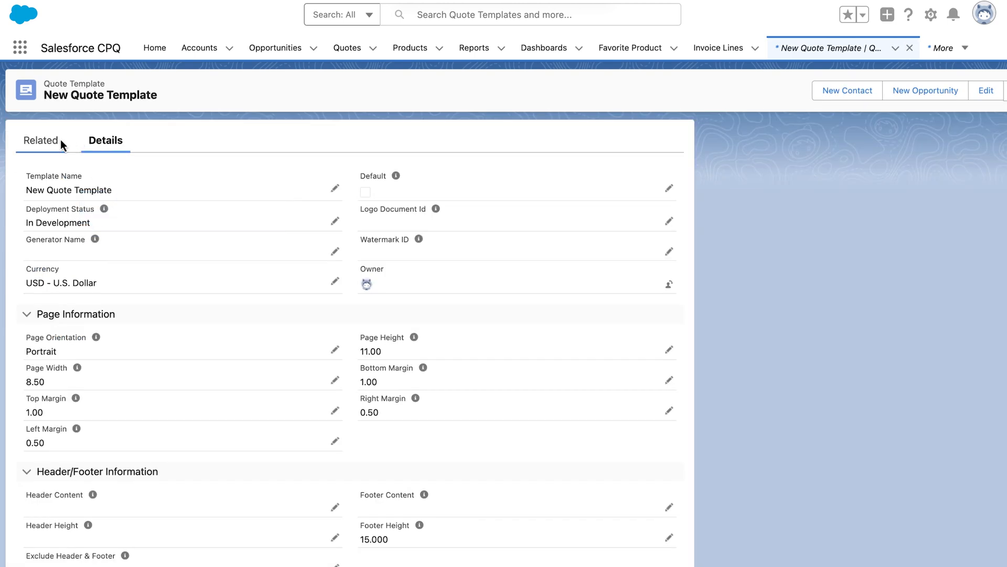
left_click(41, 140)
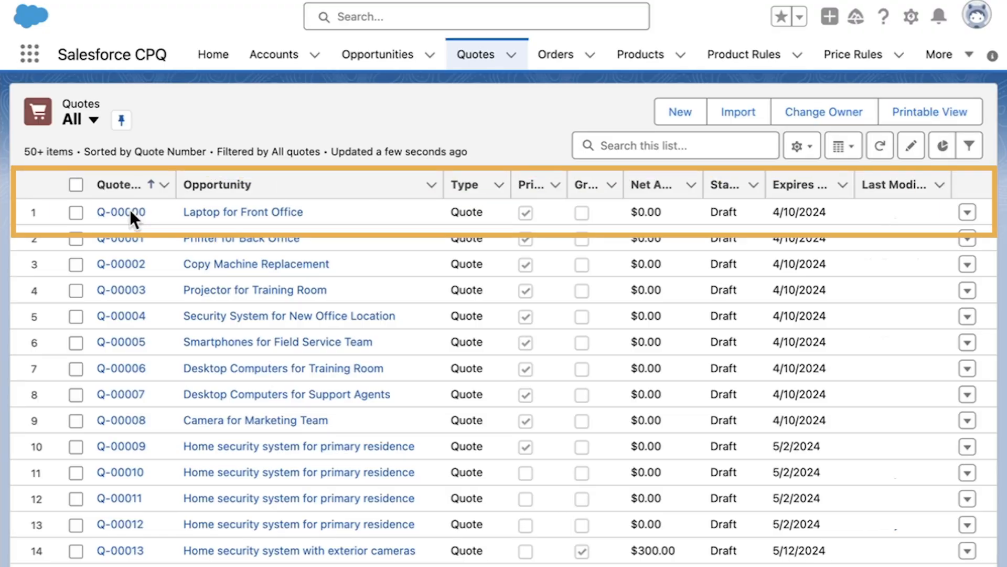
Generate a document for quote Q-00000 and preview the AW Computing quotation
left_click(120, 212)
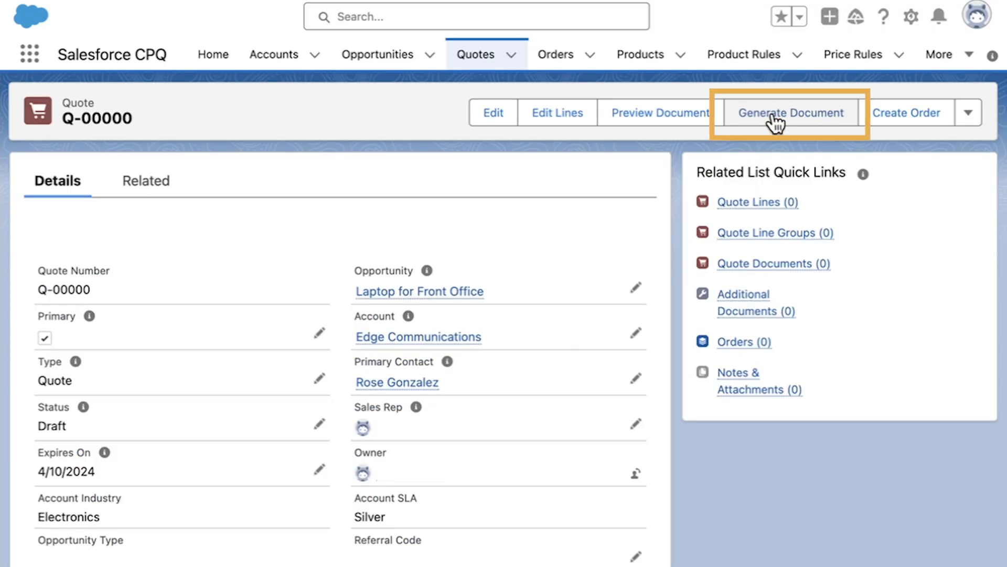
left_click(790, 112)
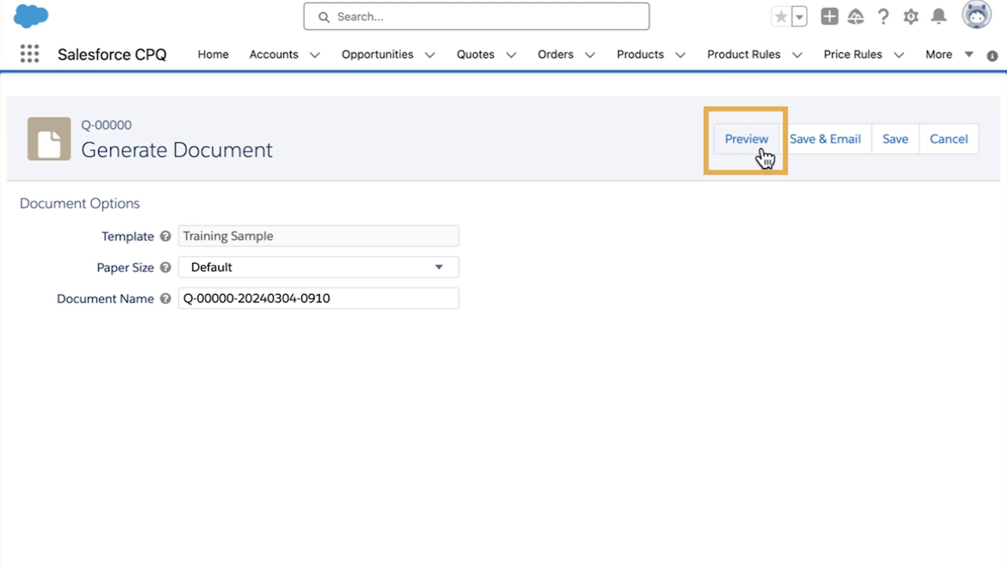
left_click(745, 138)
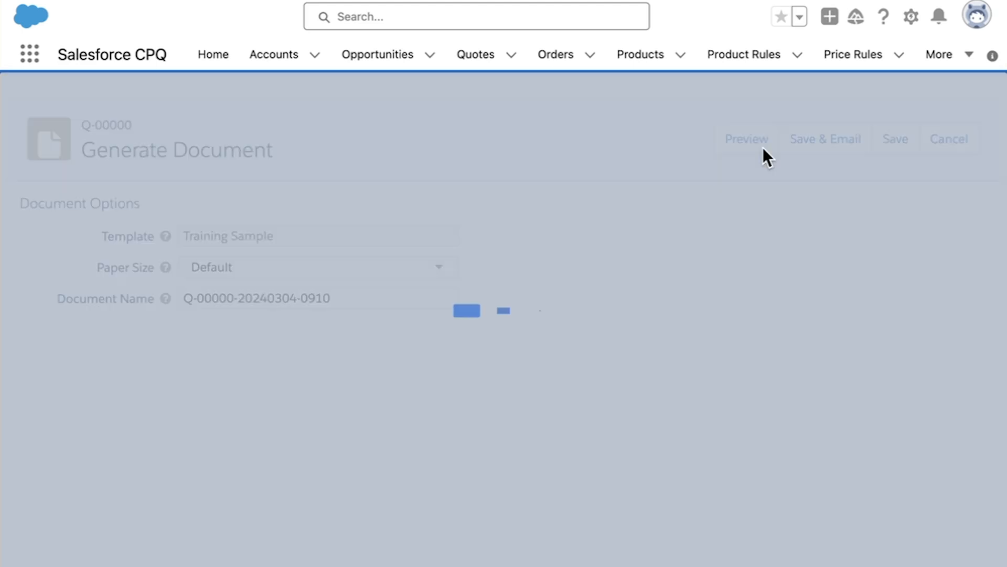
left_click(747, 139)
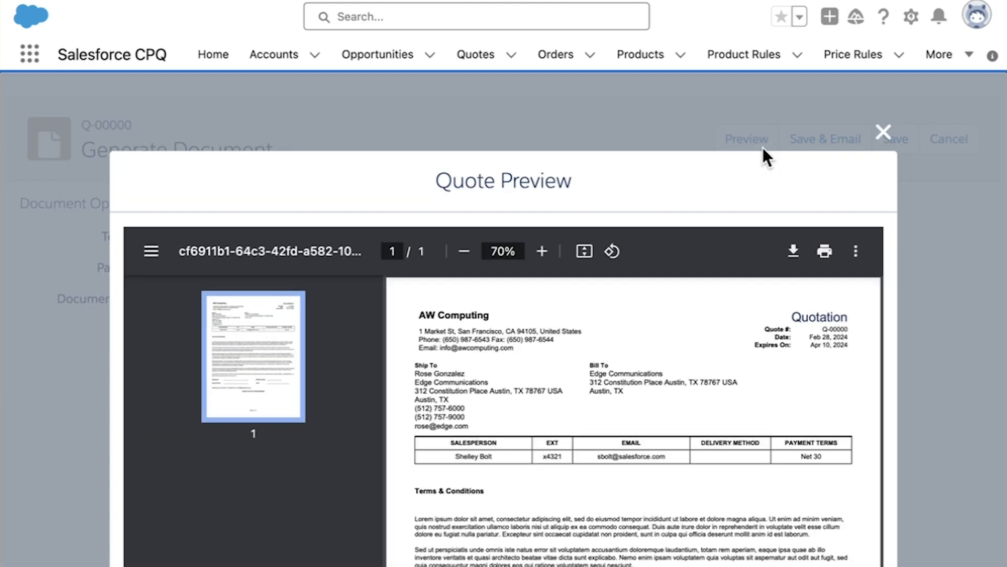